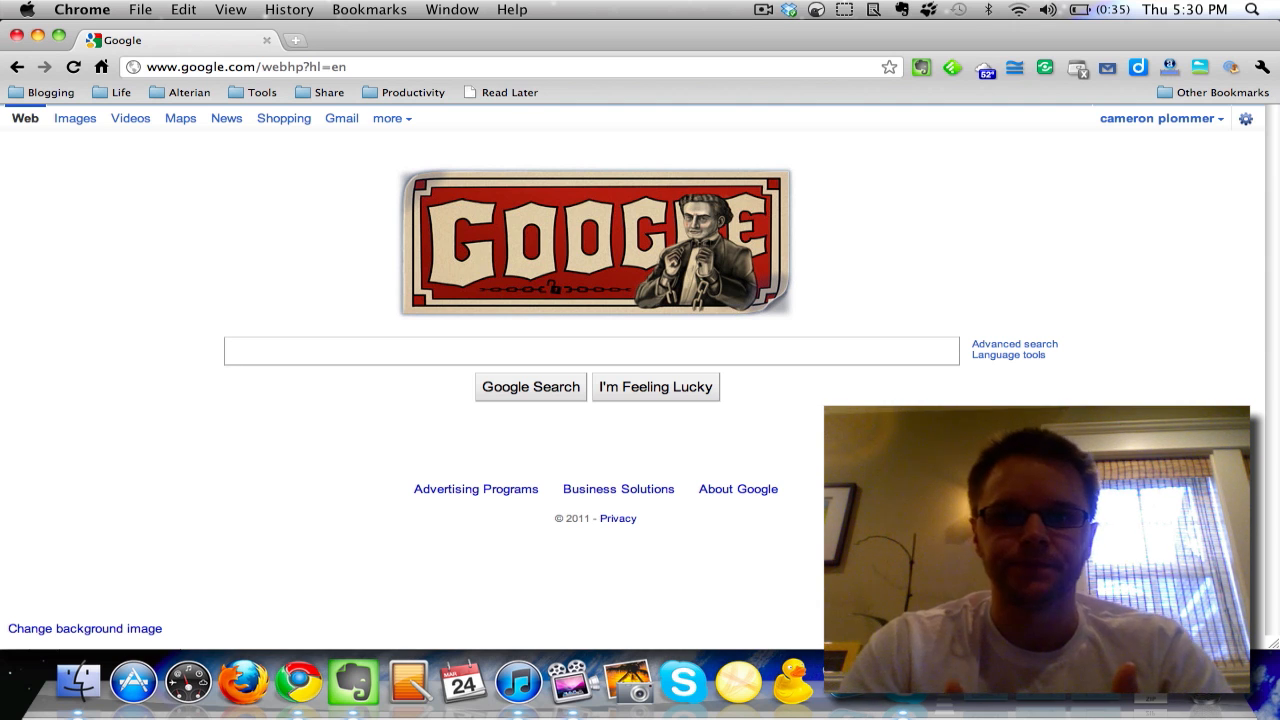
- Search Google for 'linksys wrt54g password'
{"action": "type", "text": "linksys wrt54g"}
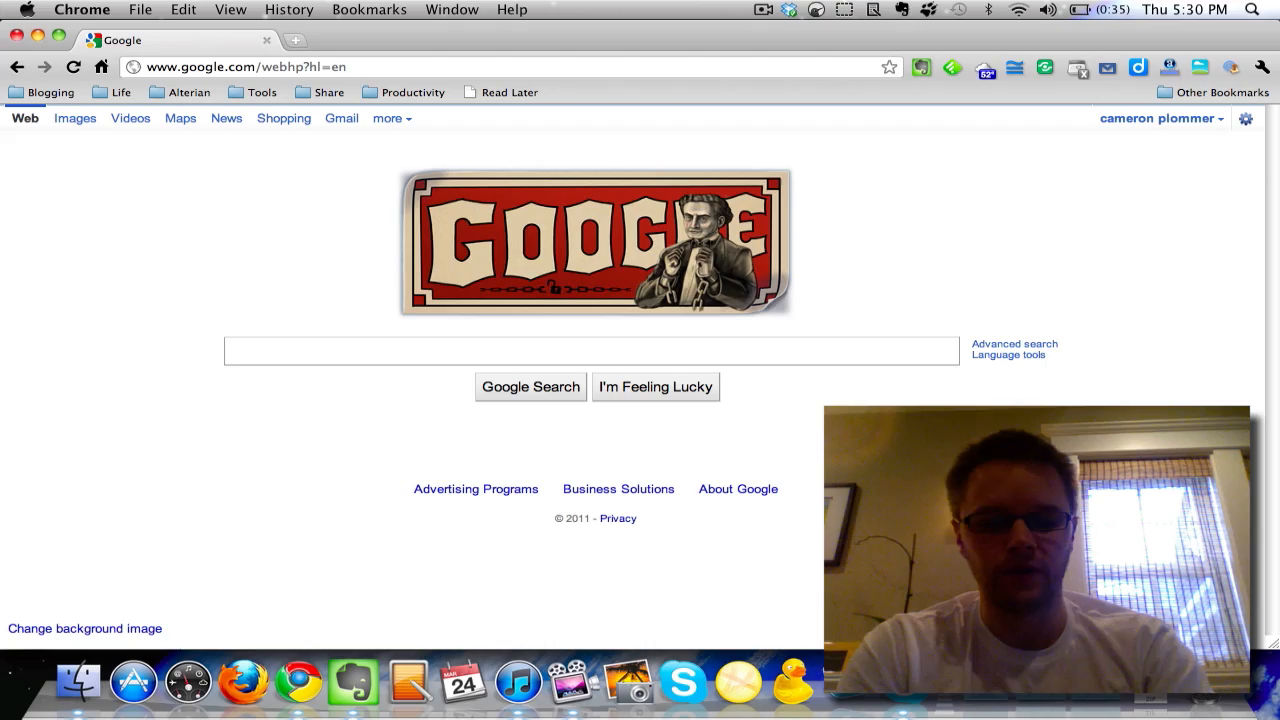
{"action": "type", "text": "linksys wrt54g password"}
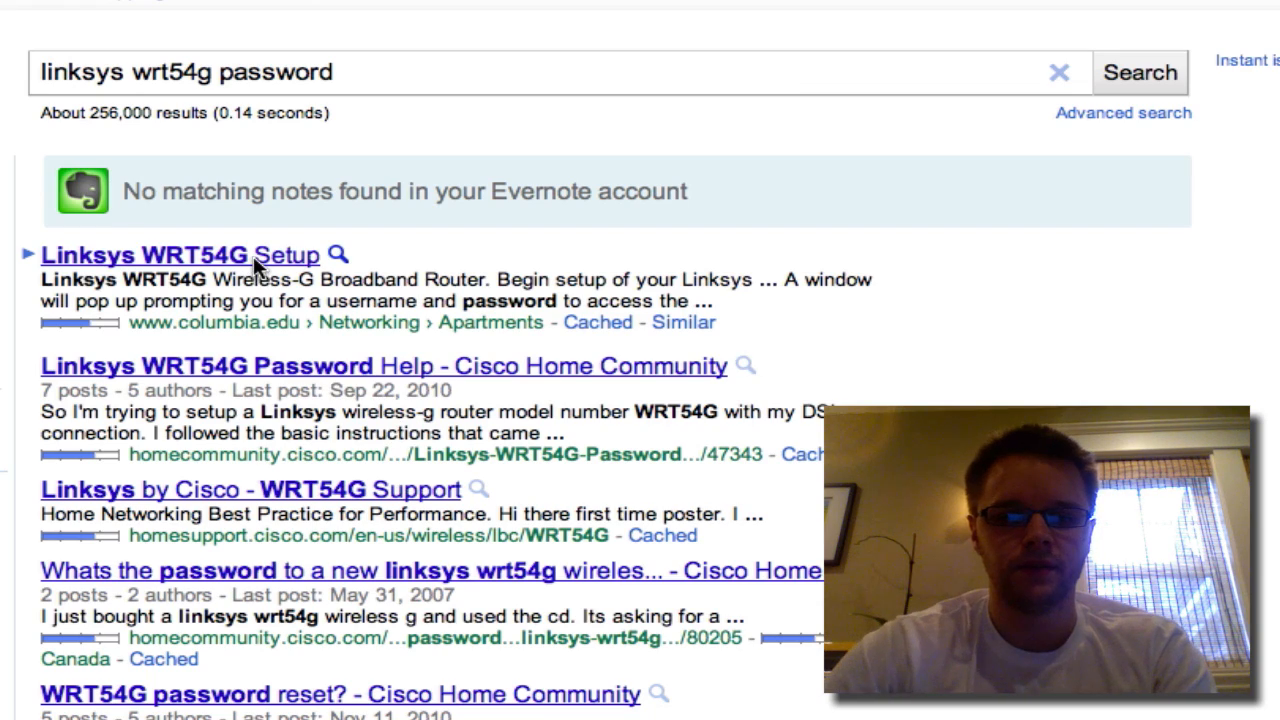
- Open the 'Linksys WRT54G Setup' result to reach the router's Basic Setup page
{"action": "left_click", "coordinate": [180, 255]}
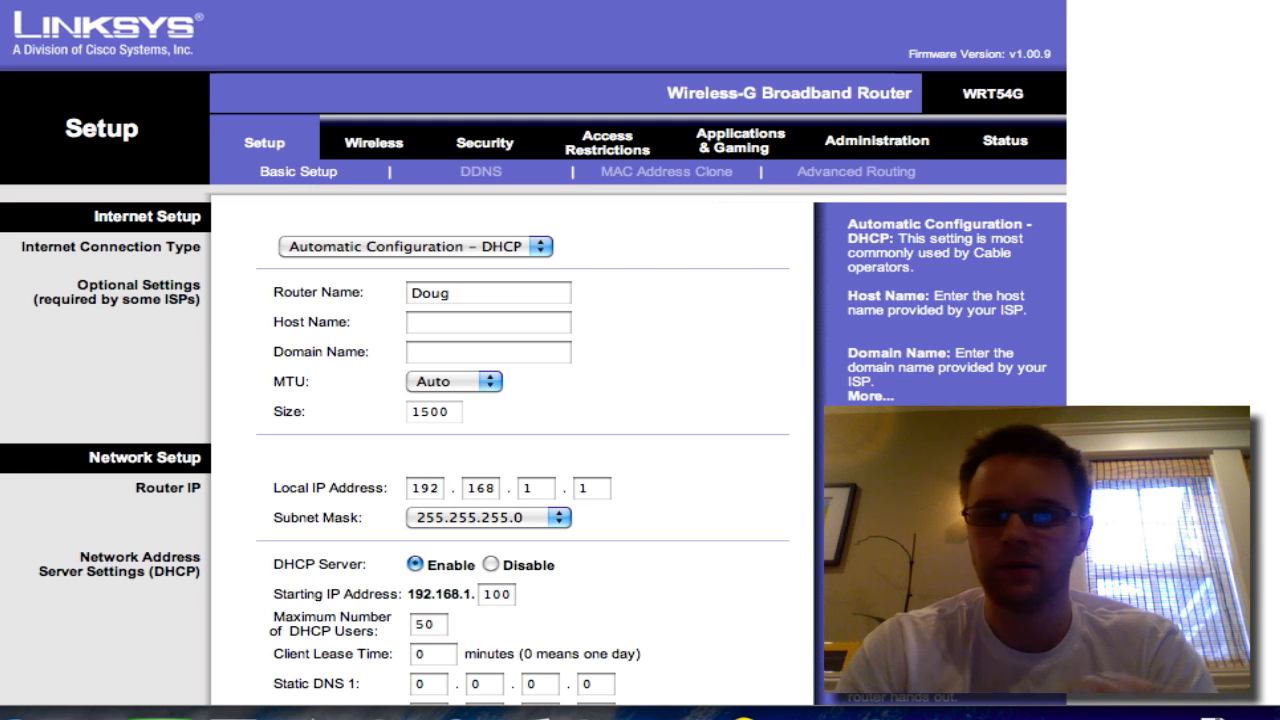
{"action": "mouse_move", "coordinate": [30, 68]}
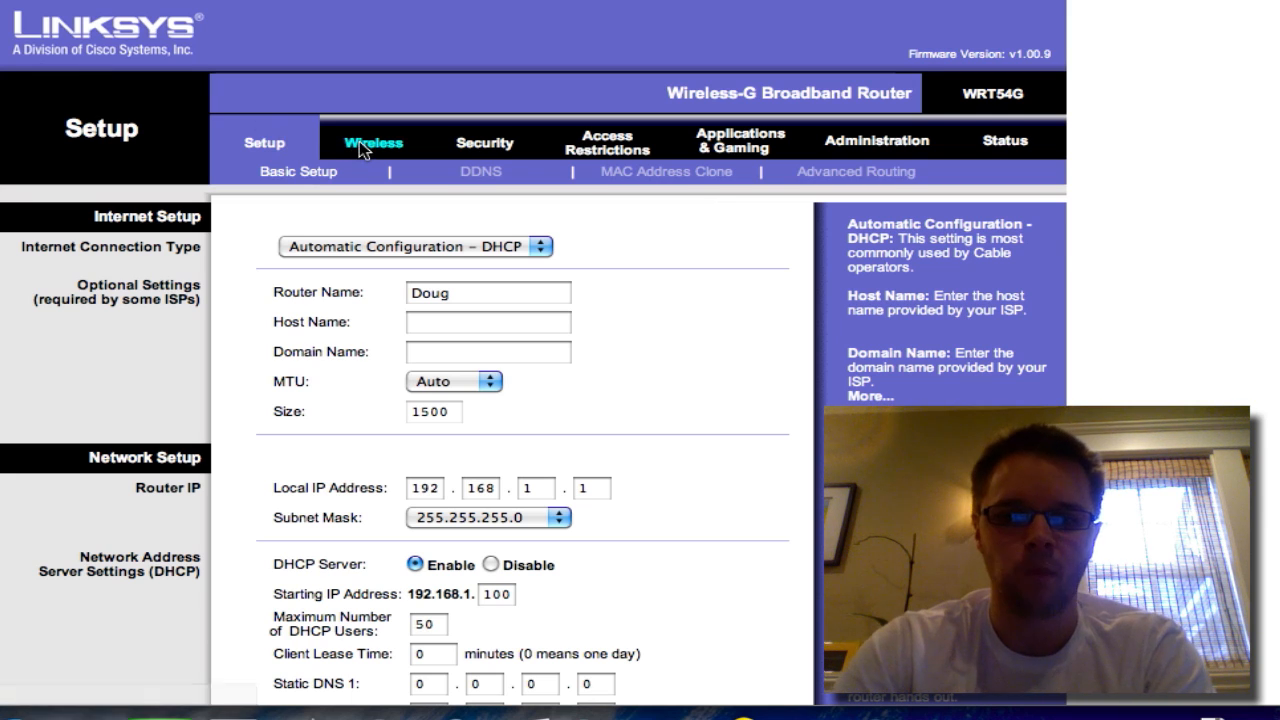
- Go to the Wireless settings page showing network ChezDoug on channel 6
{"action": "left_click", "coordinate": [380, 140]}
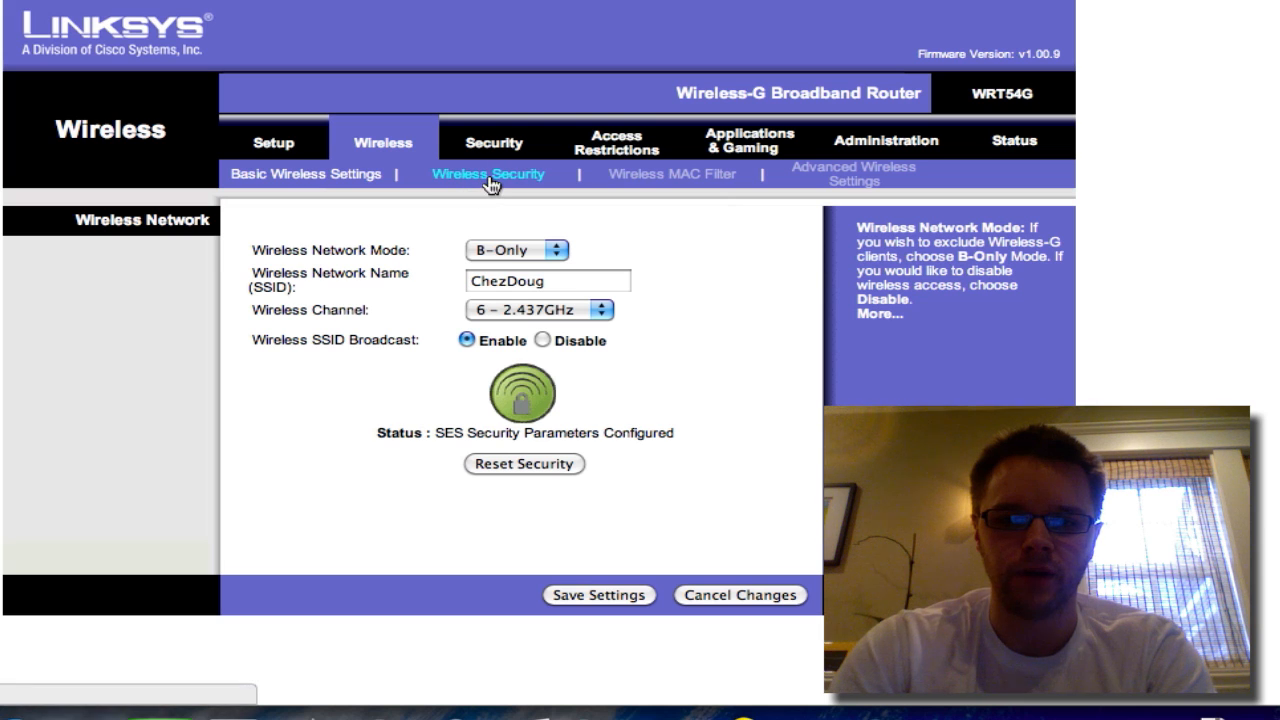
- Open Wireless Security and switch the security mode to WEP
{"action": "left_click", "coordinate": [488, 173]}
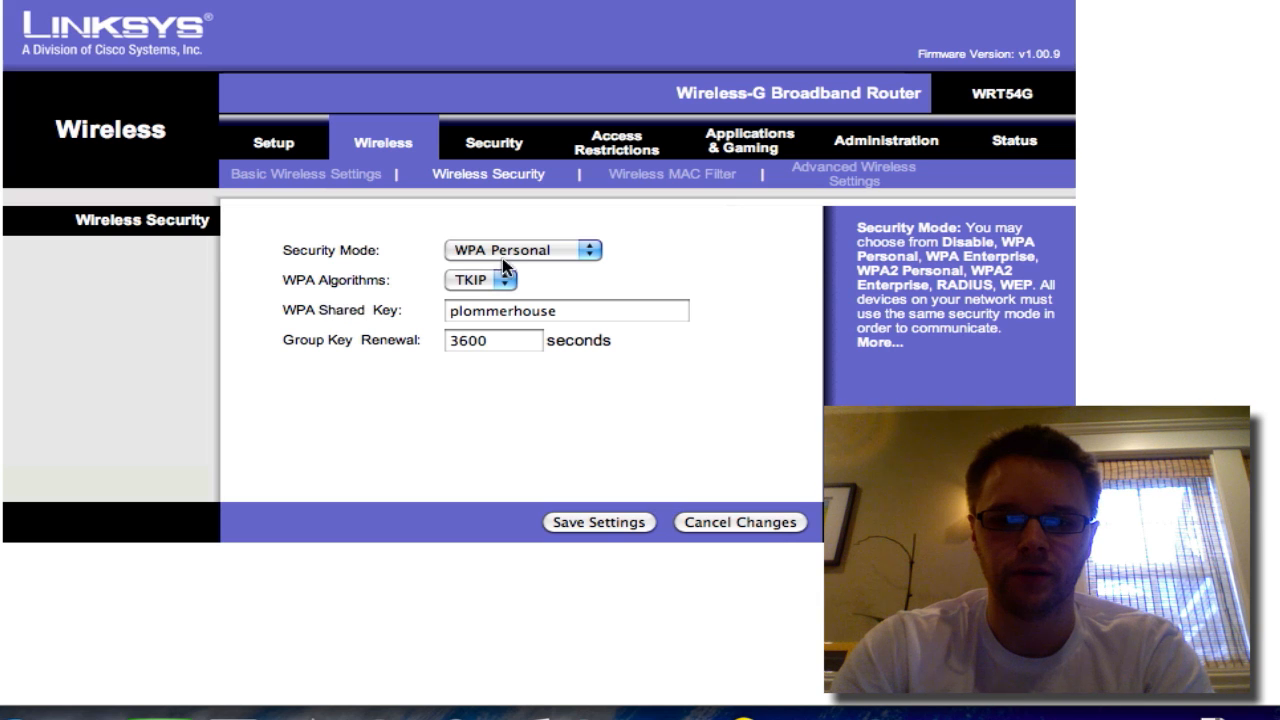
{"action": "left_click", "coordinate": [520, 250]}
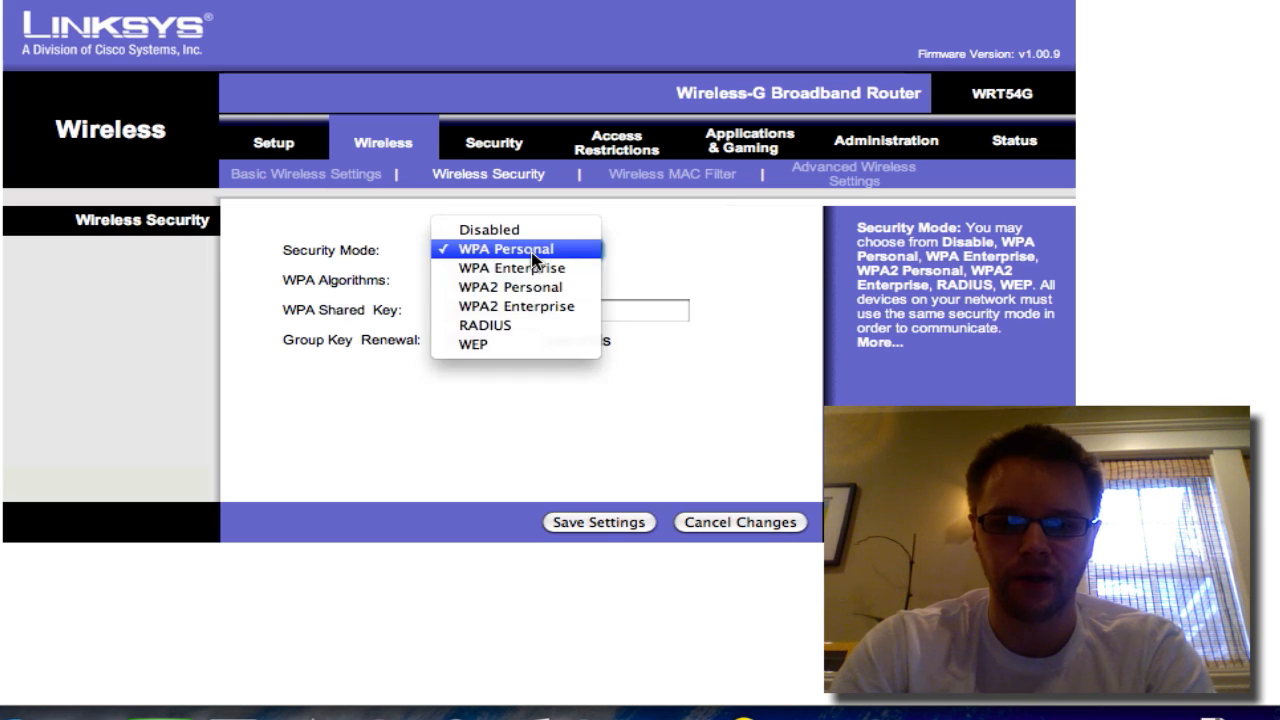
{"action": "left_click", "coordinate": [472, 343]}
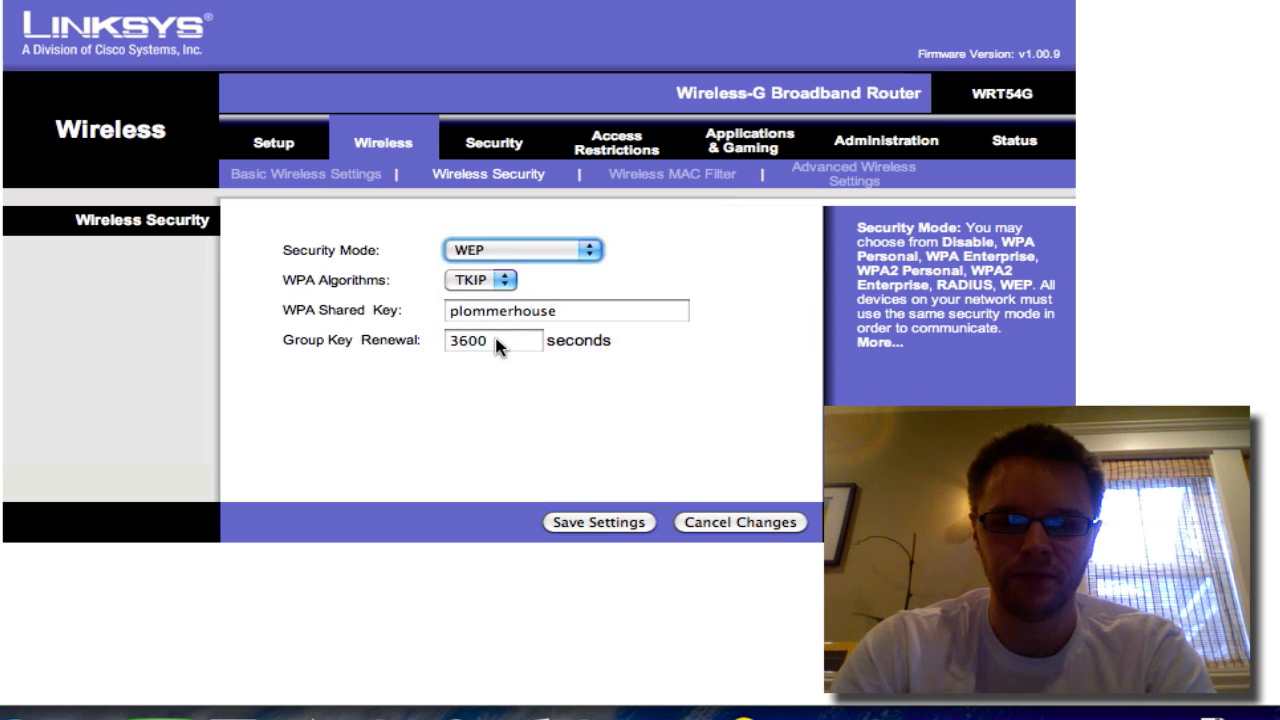
{"action": "left_click", "coordinate": [520, 250]}
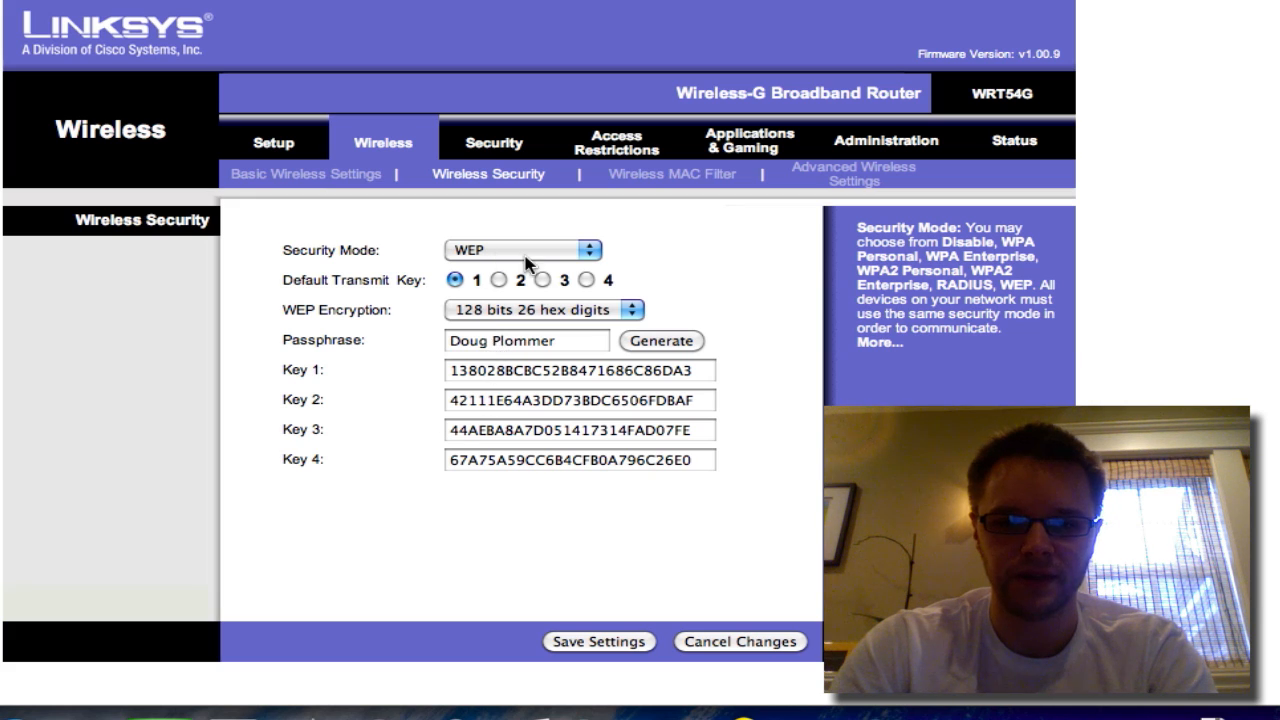
- Switch the security mode back to WPA Personal with TKIP, keeping the shared key
{"action": "left_click", "coordinate": [520, 250]}
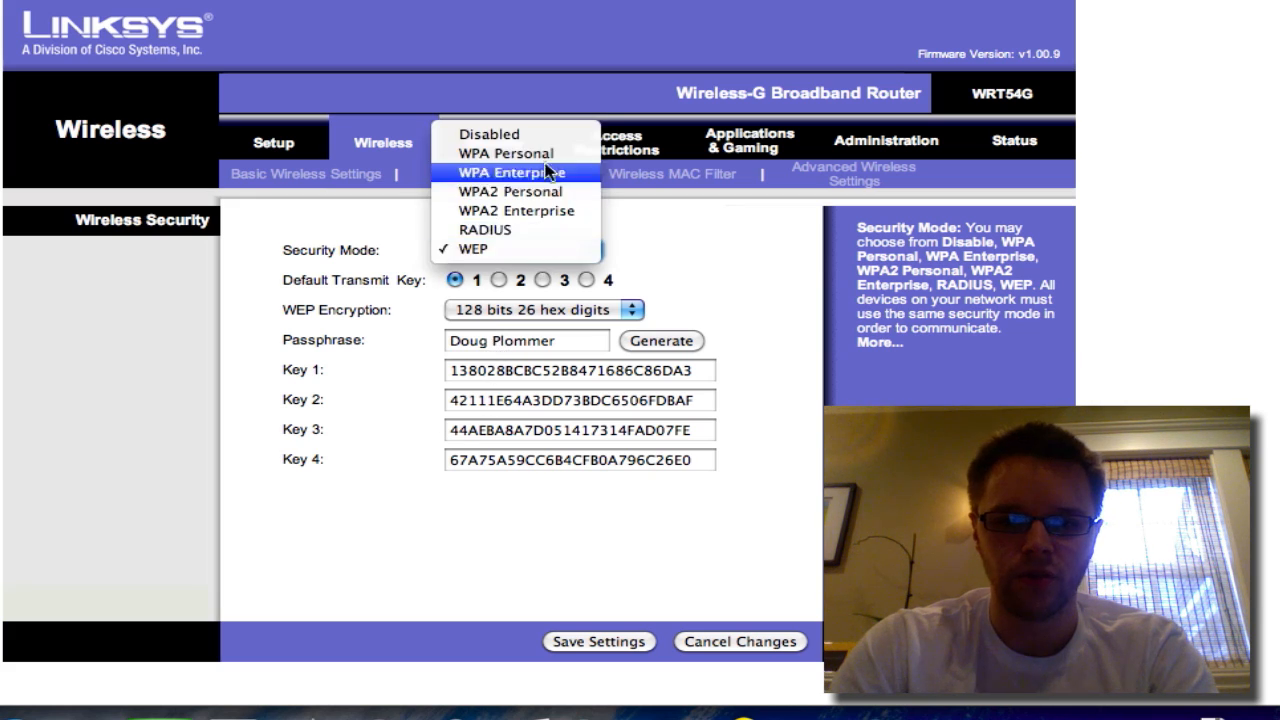
{"action": "left_click", "coordinate": [505, 153]}
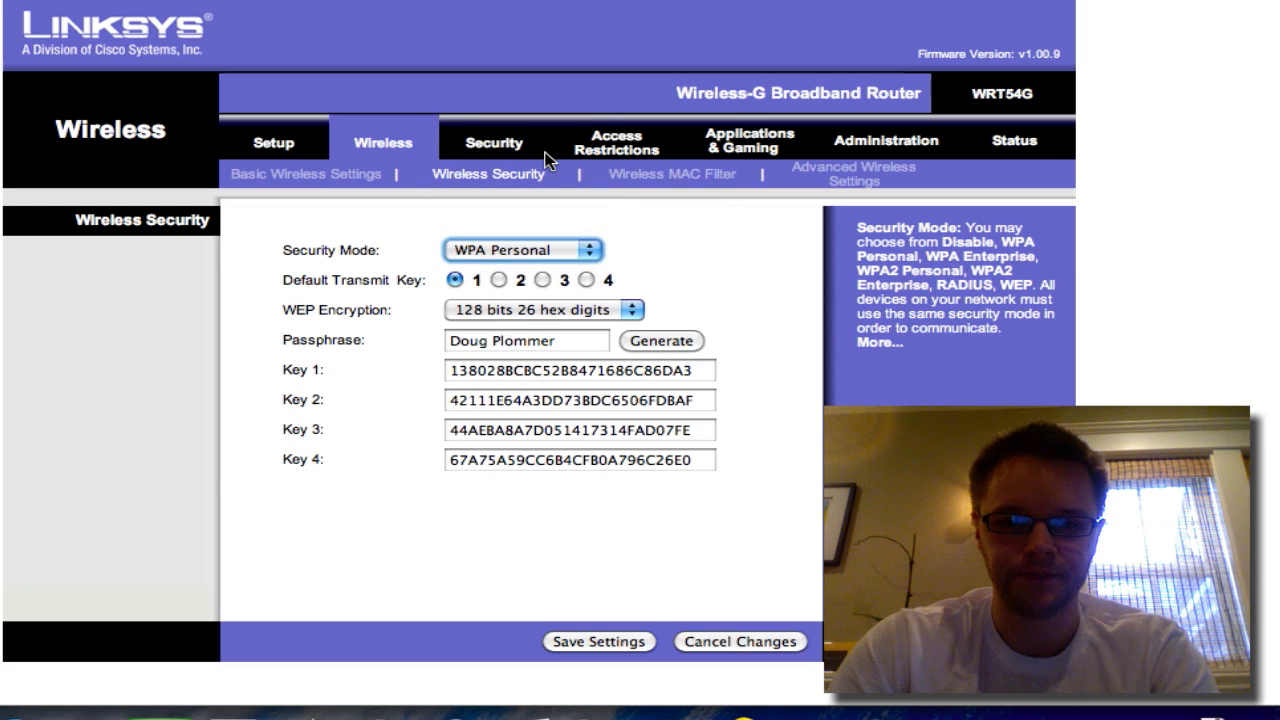
{"action": "left_click", "coordinate": [520, 250]}
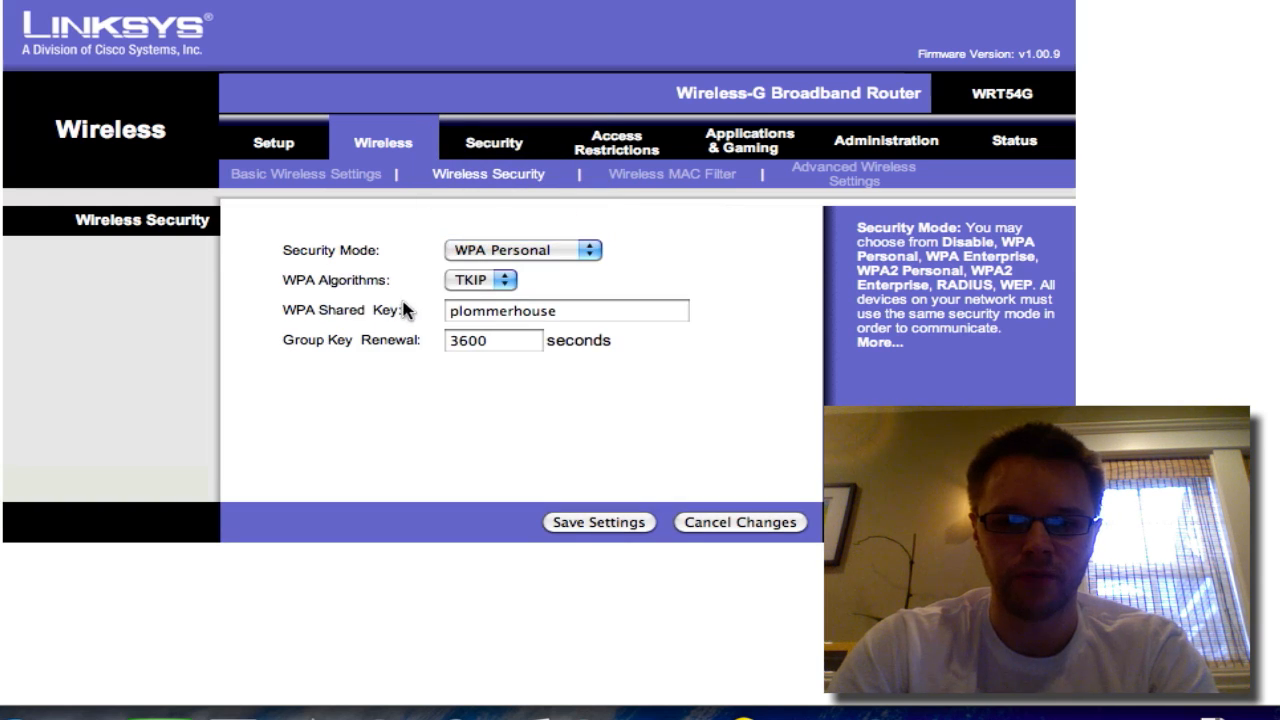
{"action": "mouse_move", "coordinate": [640, 347]}
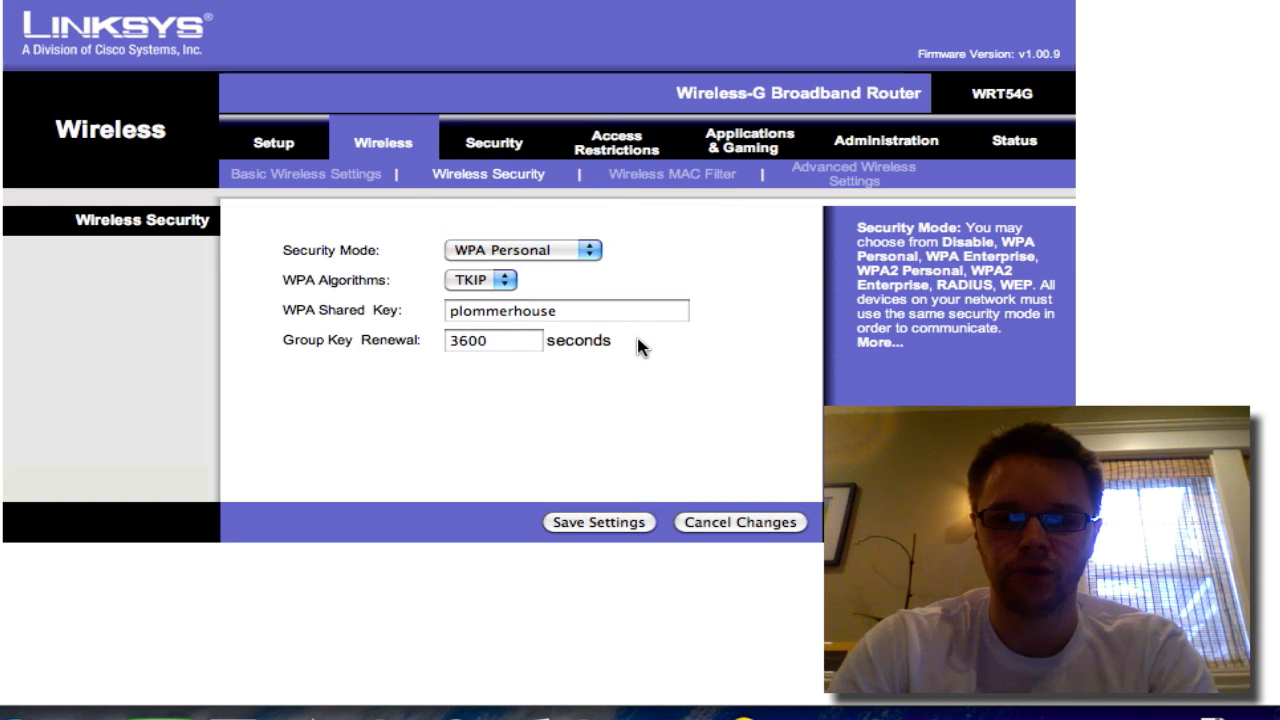